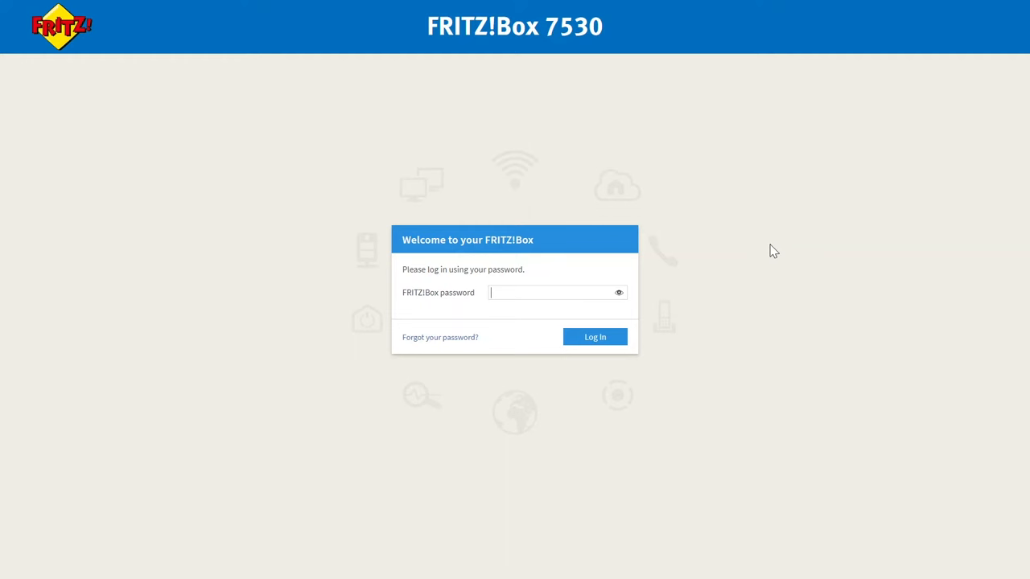
Log into the FRITZ!Box with its password.
{"action": "left_click", "coordinate": [594, 337]}
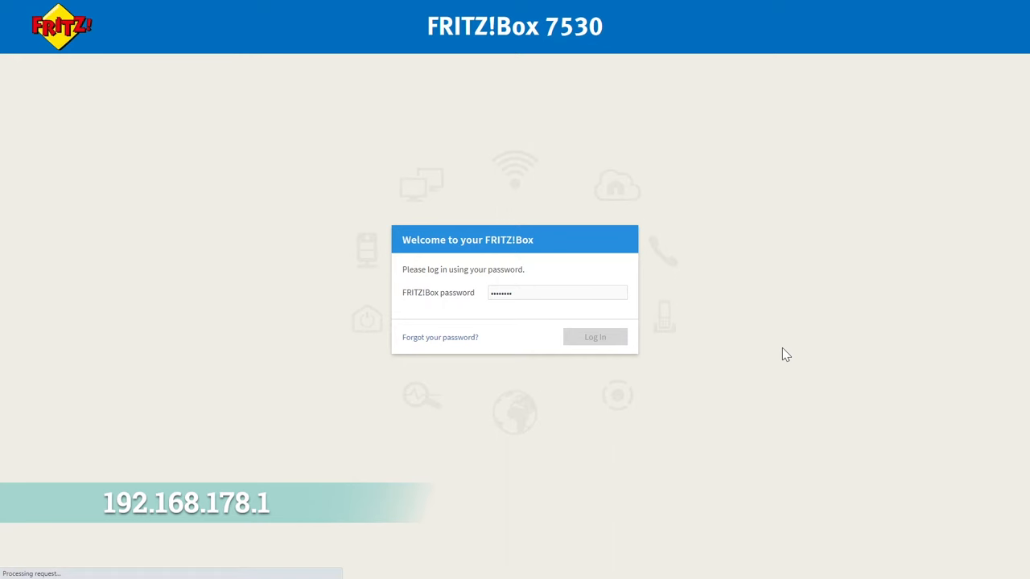
{"action": "left_click", "coordinate": [595, 337]}
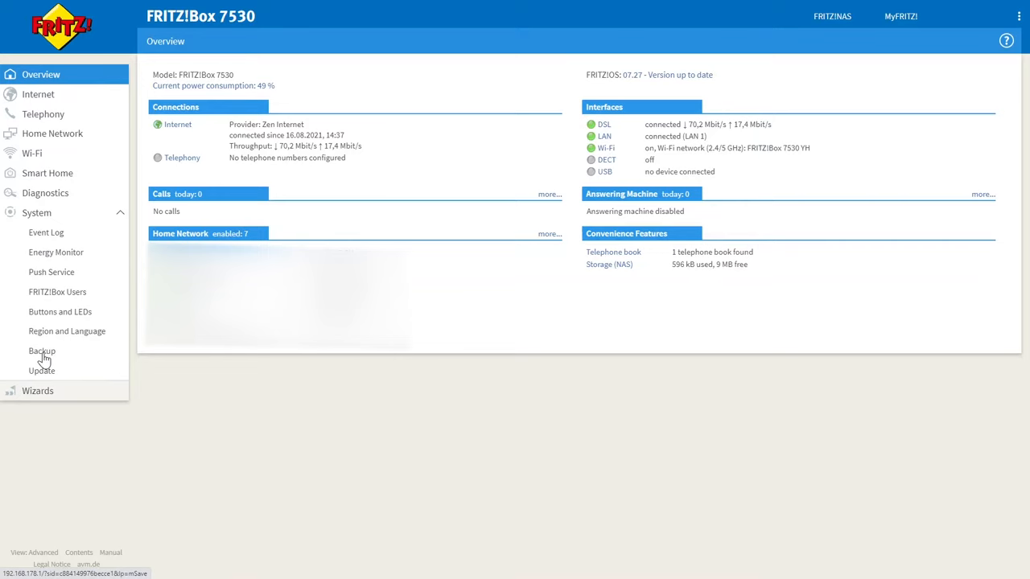
Go to System > Backup and load the Factory Settings reset.
{"action": "left_click", "coordinate": [42, 350]}
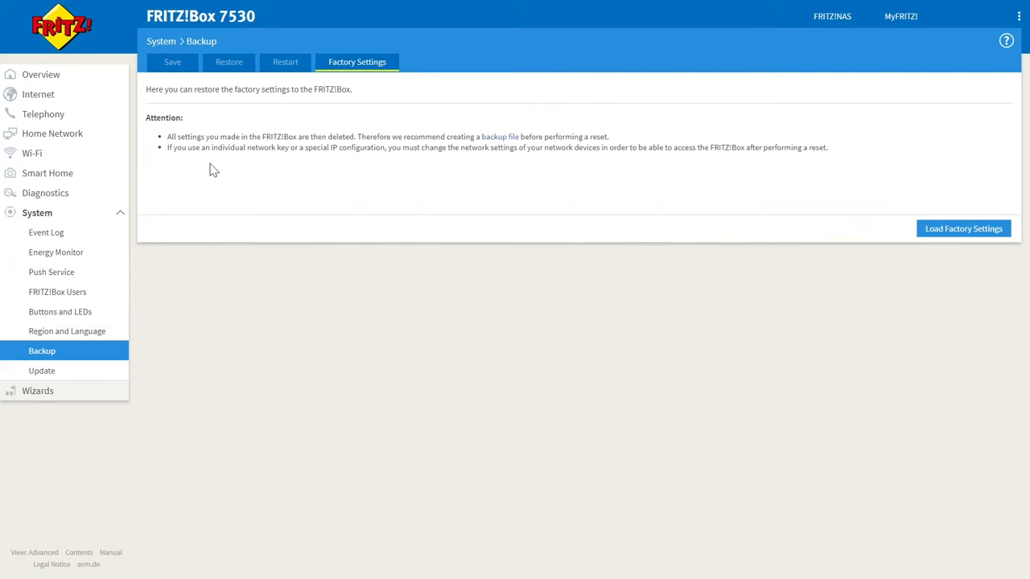
{"action": "mouse_move", "coordinate": [499, 136]}
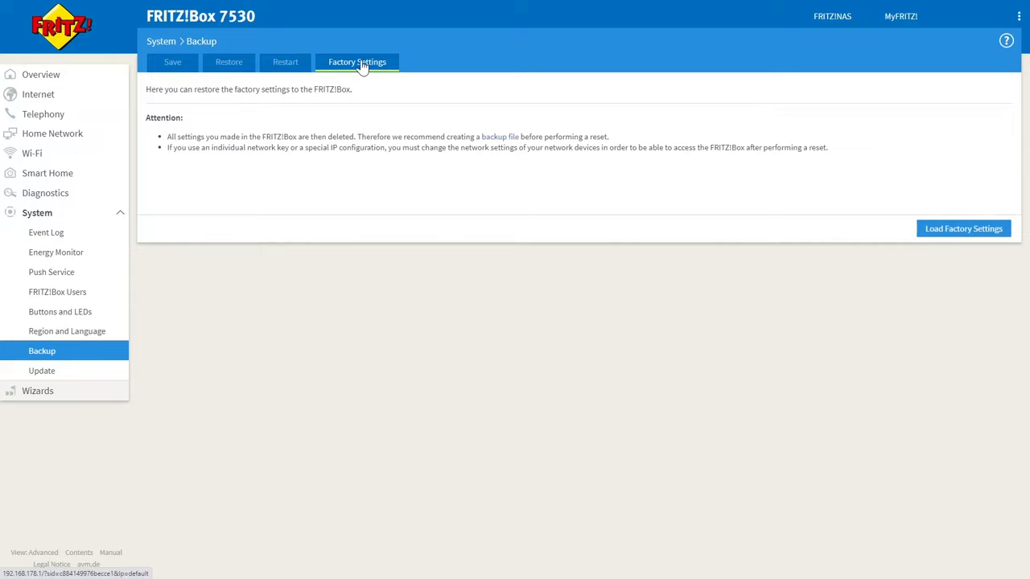
{"action": "left_click", "coordinate": [963, 228]}
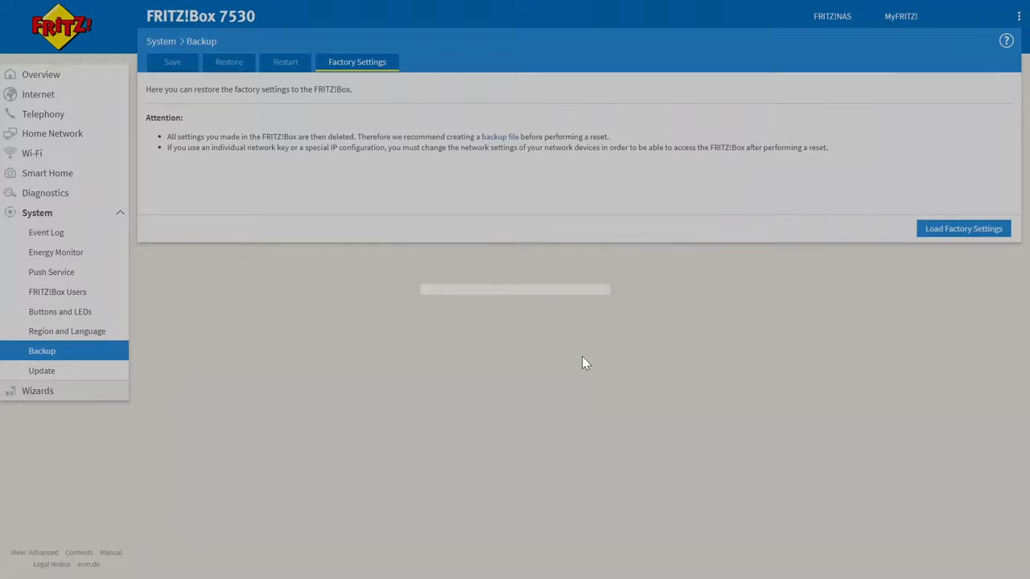
Confirm the factory reset and acknowledge the Procedure Confirmed dialog with OK.
{"action": "left_click", "coordinate": [963, 229]}
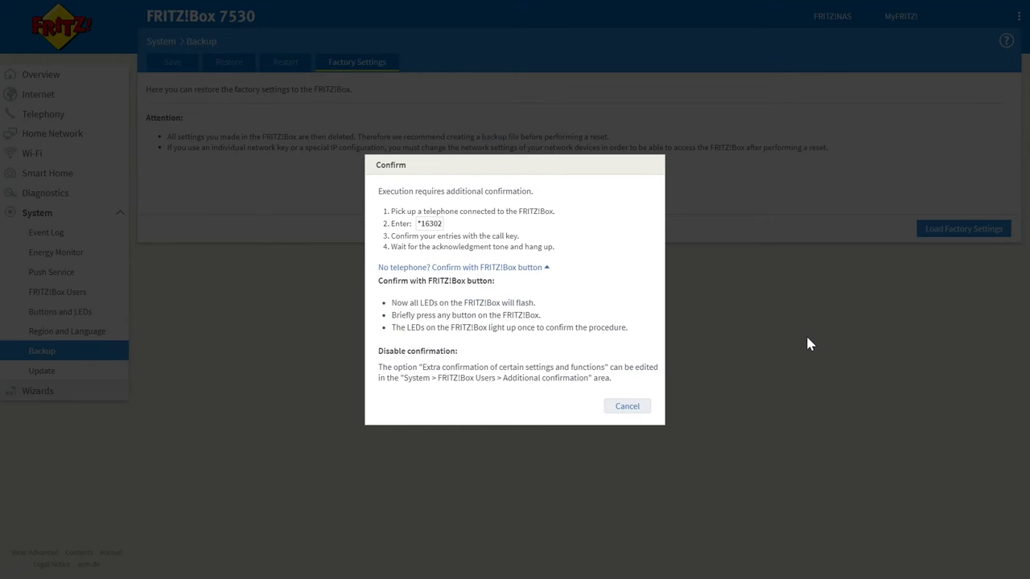
{"action": "left_click", "coordinate": [460, 266]}
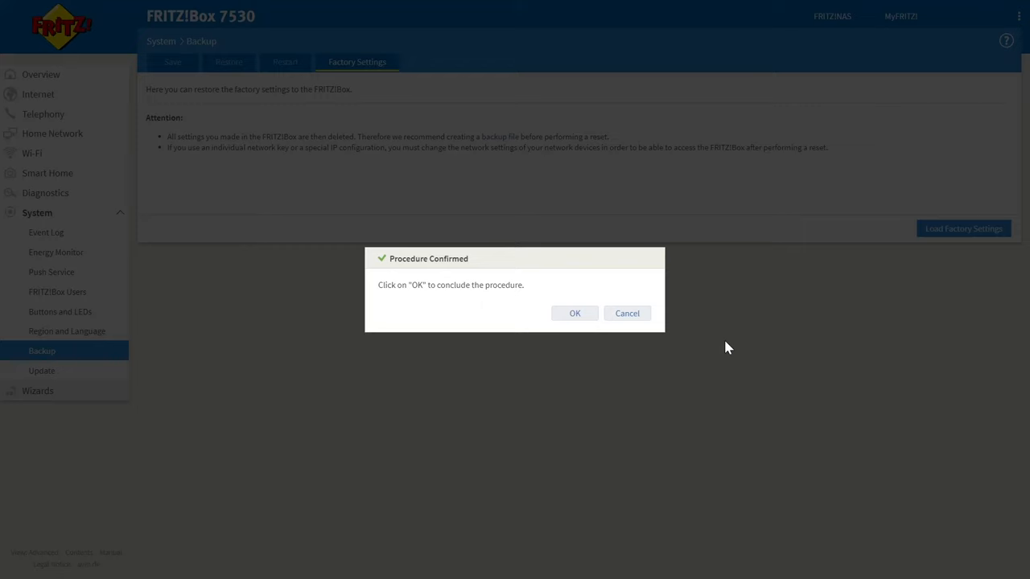
{"action": "left_click", "coordinate": [574, 313]}
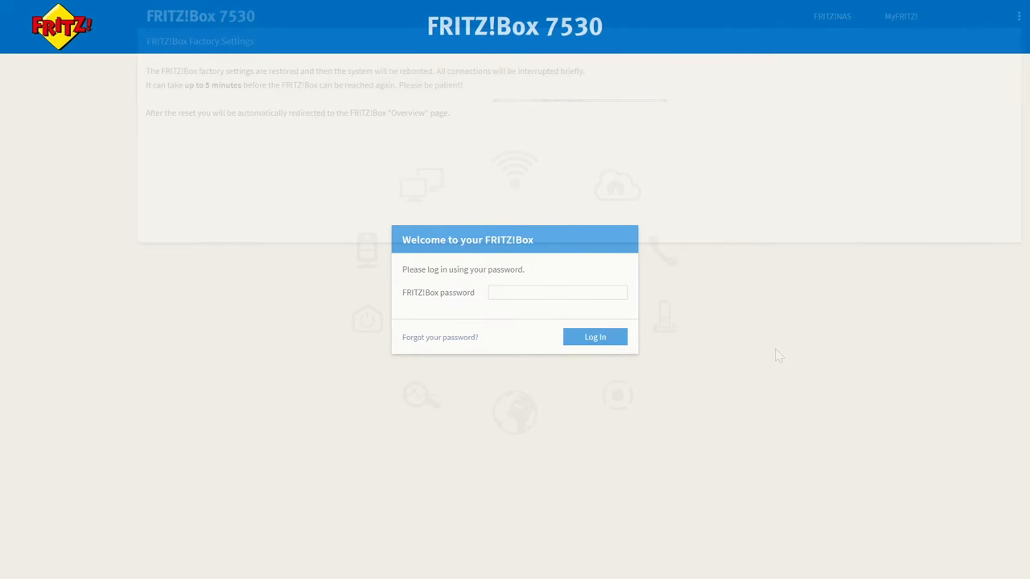
View the Forgot your password? note, then return to the welcome screen.
{"action": "left_click", "coordinate": [441, 337]}
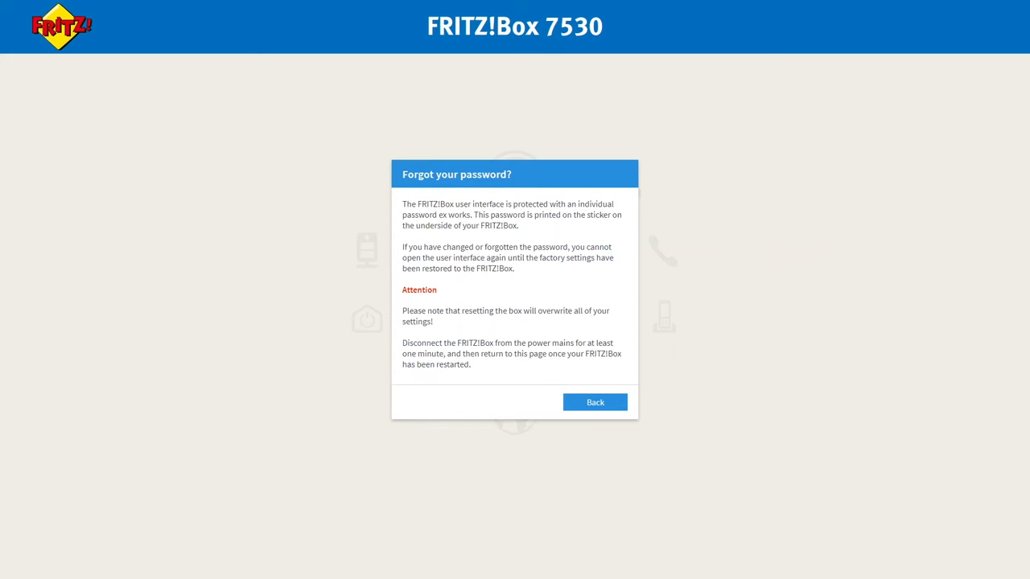
{"action": "mouse_move", "coordinate": [619, 152]}
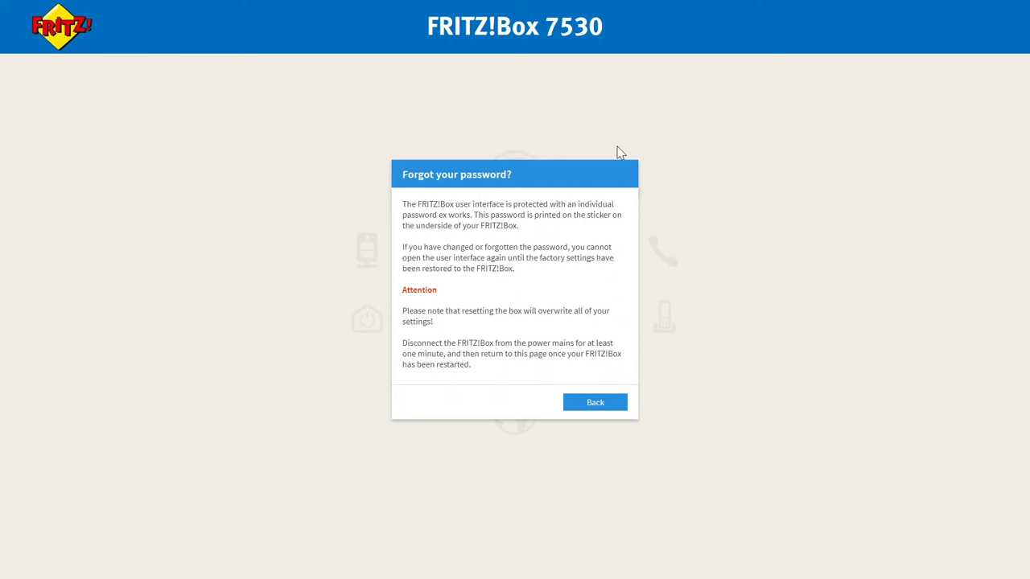
{"action": "left_click", "coordinate": [594, 402]}
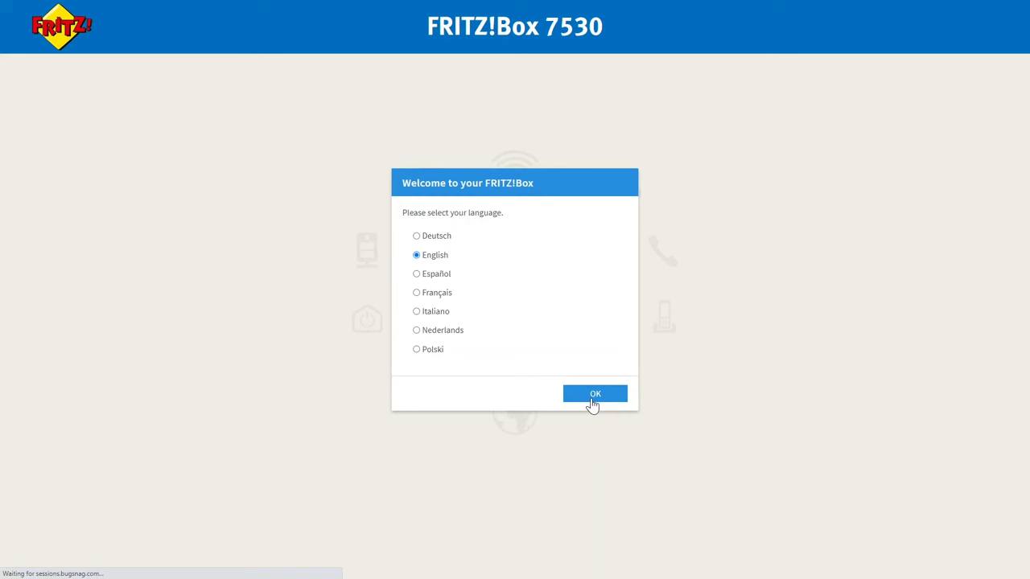
Confirm English and log in with the password from the box's sticker.
{"action": "left_click", "coordinate": [595, 393]}
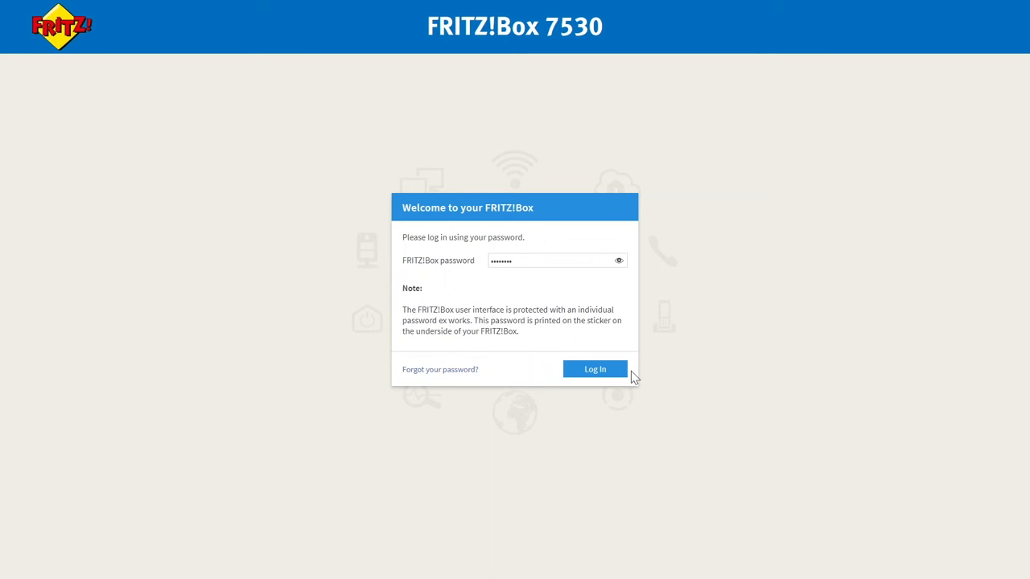
{"action": "left_click", "coordinate": [595, 369]}
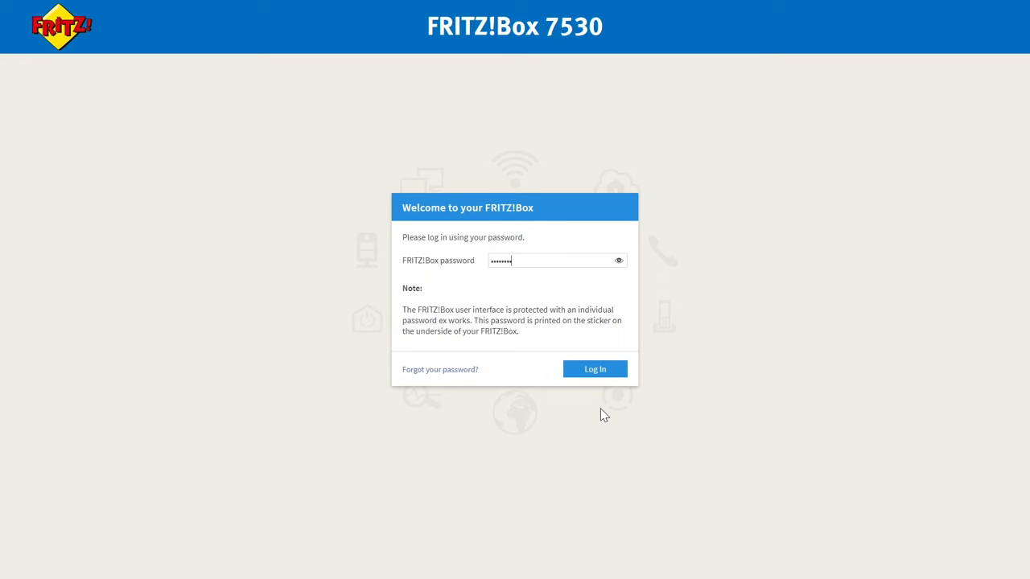
{"action": "left_click", "coordinate": [595, 368]}
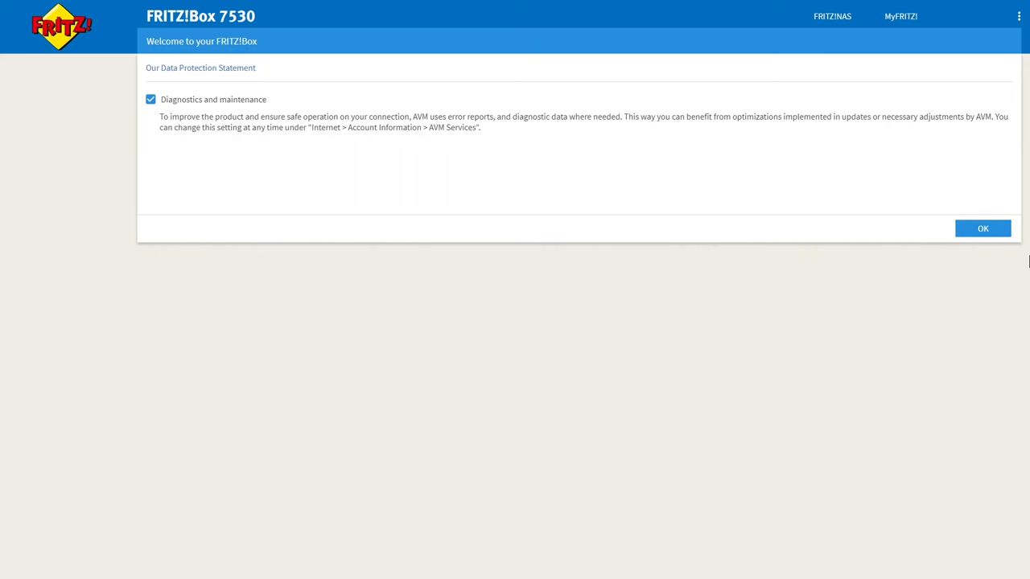
Accept the Data Protection Statement with OK.
{"action": "left_click", "coordinate": [982, 228]}
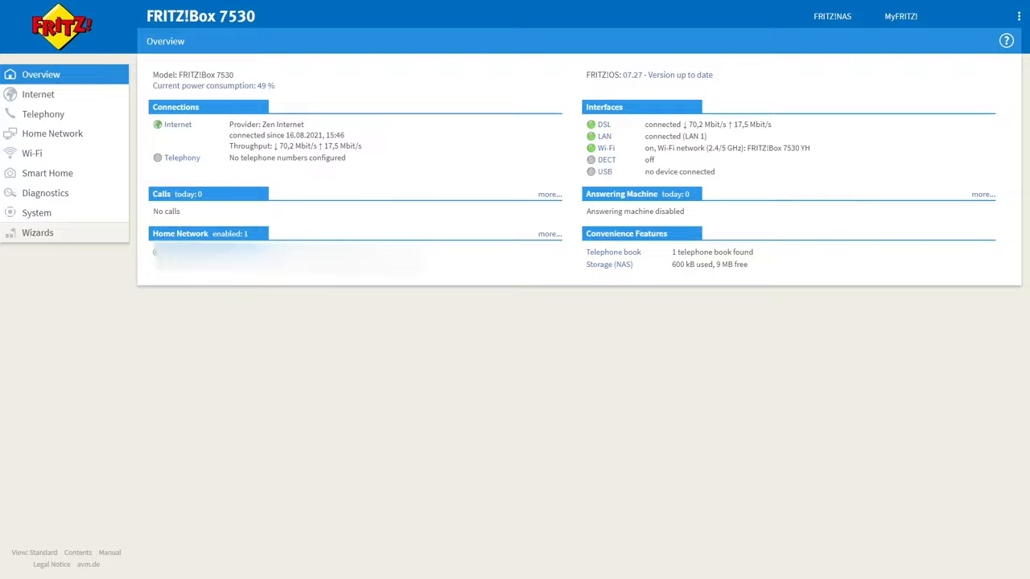